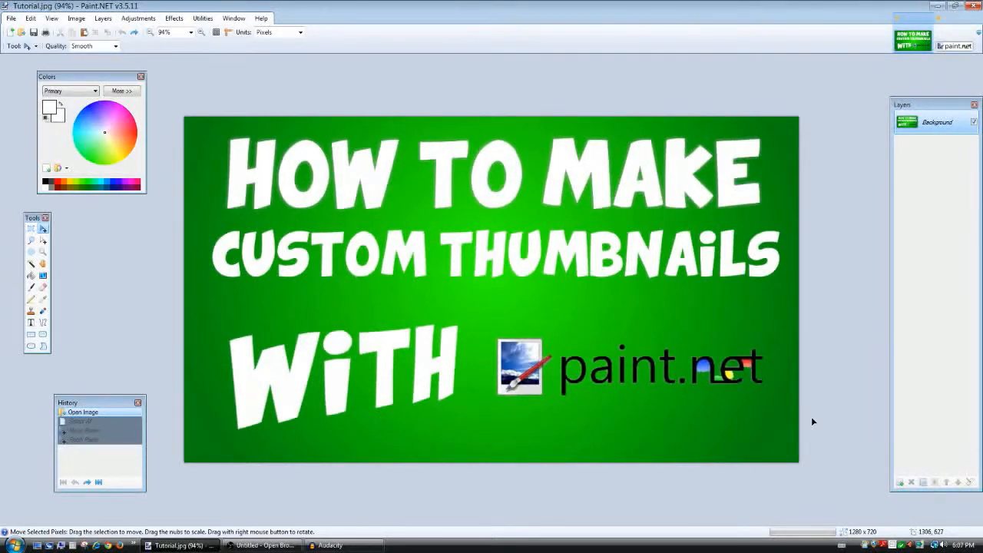
# Start a new image from the File menu while the example thumbnail stays open.
pyautogui.write('17')
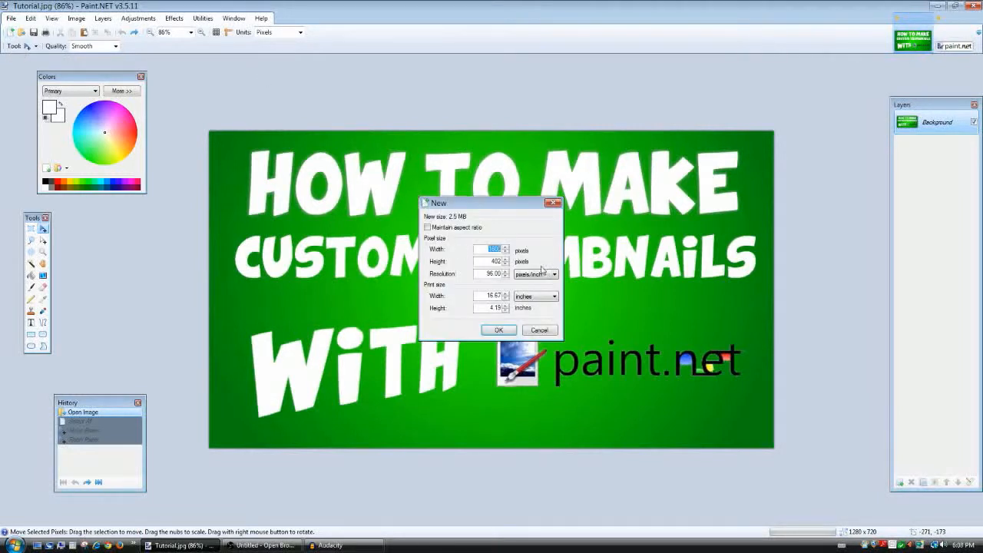
# Create a blank white canvas 1280 pixels wide by 720 pixels high.
pyautogui.write('122')
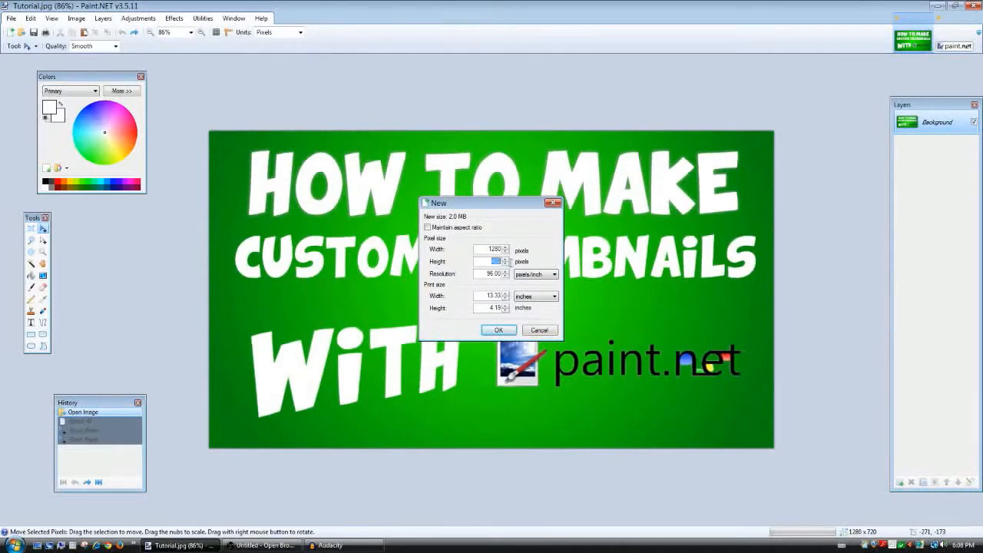
pyautogui.write('720')
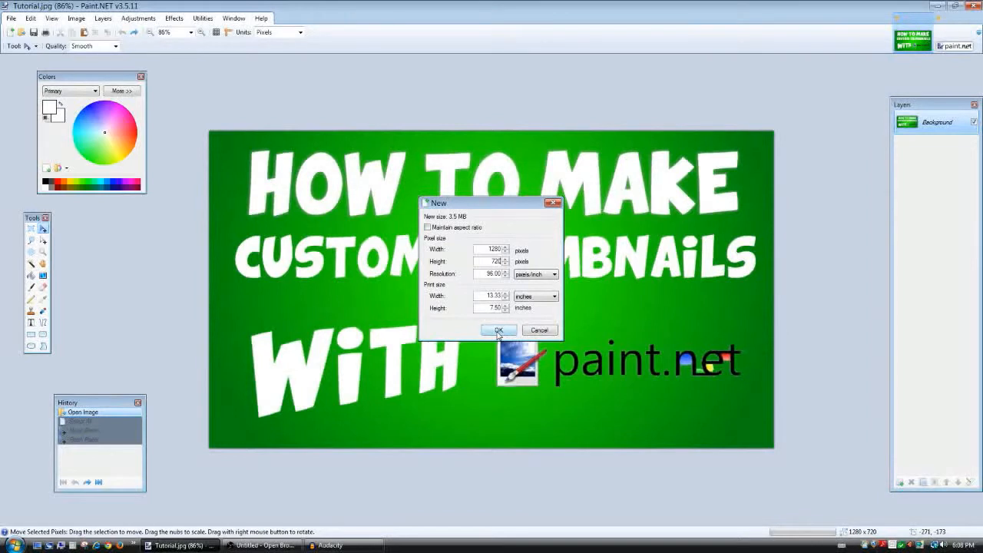
pyautogui.click(498, 329)
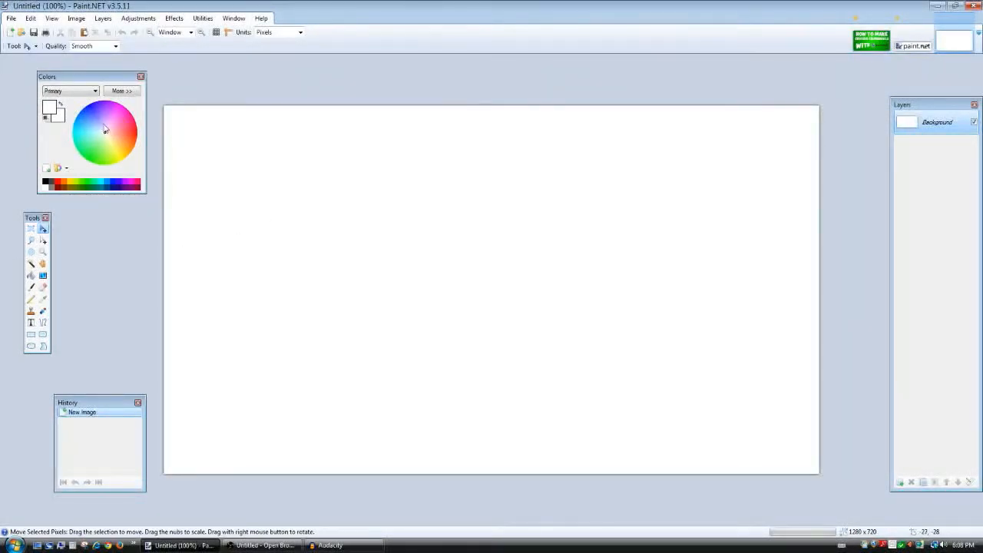
# Choose light cyan and deeper blue as the primary and secondary colours for the gradient.
pyautogui.click(43, 275)
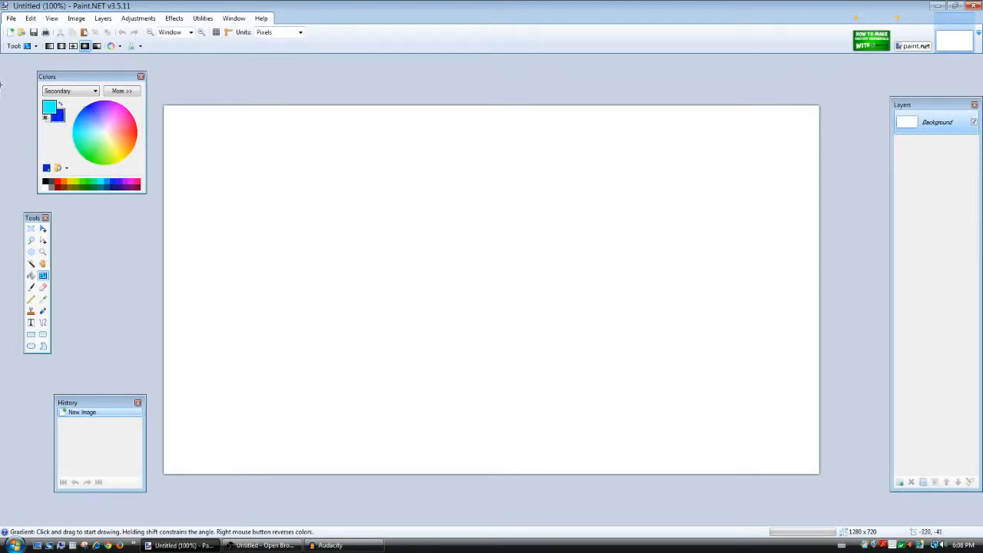
pyautogui.moveTo(482, 273)
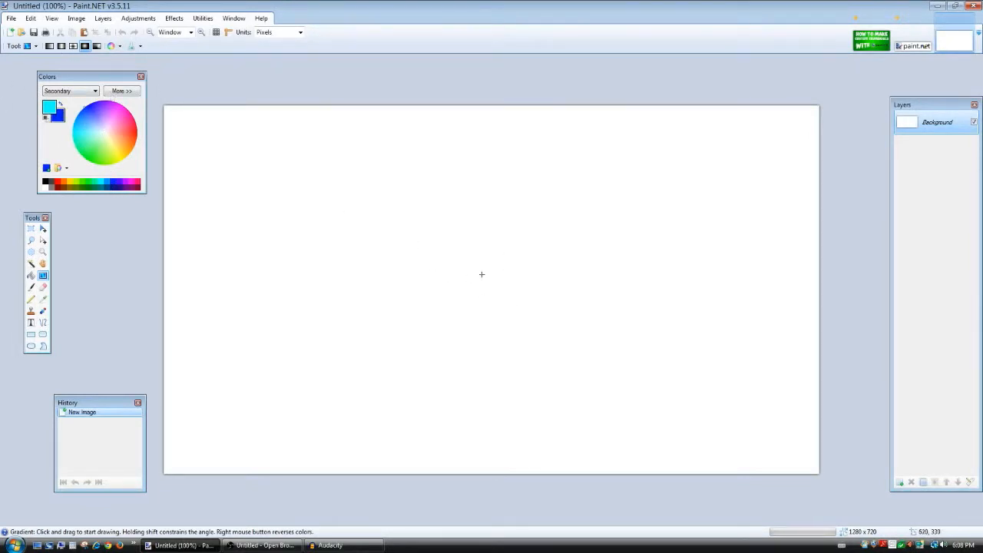
pyautogui.moveTo(491, 292)
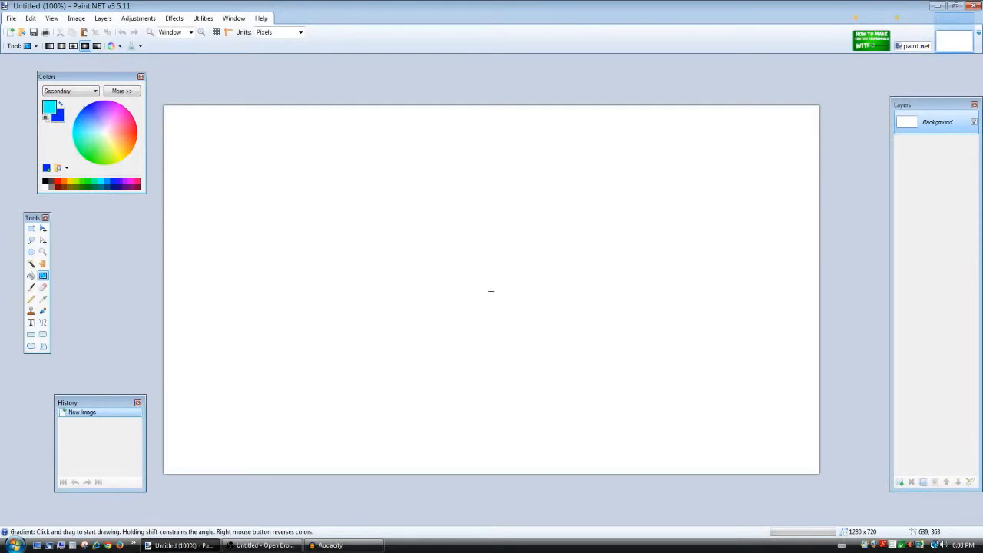
pyautogui.moveTo(495, 286)
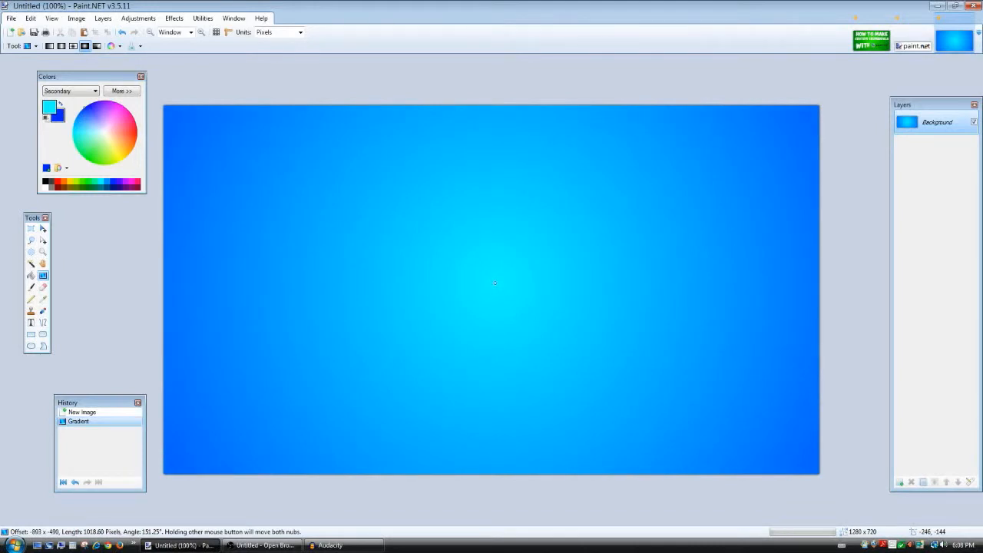
pyautogui.moveTo(811, 328)
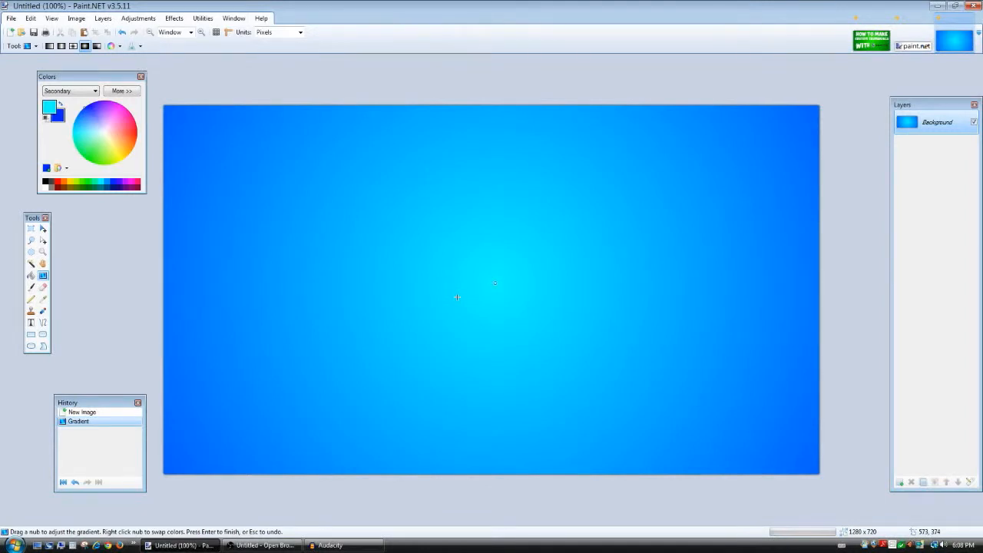
pyautogui.moveTo(451, 305)
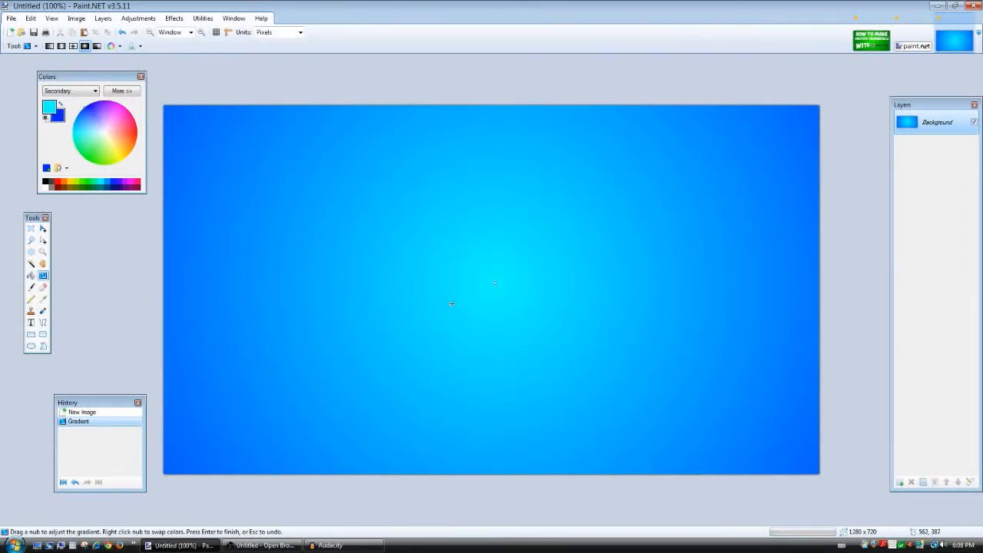
pyautogui.moveTo(596, 233)
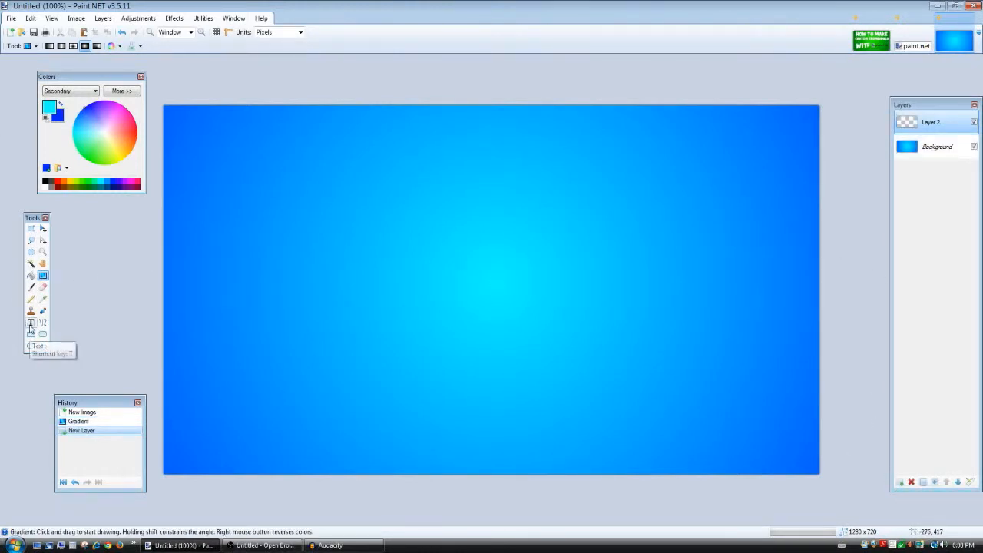
# Select the Text tool with the Comic Loud font at size 72 for the title.
pyautogui.click(31, 322)
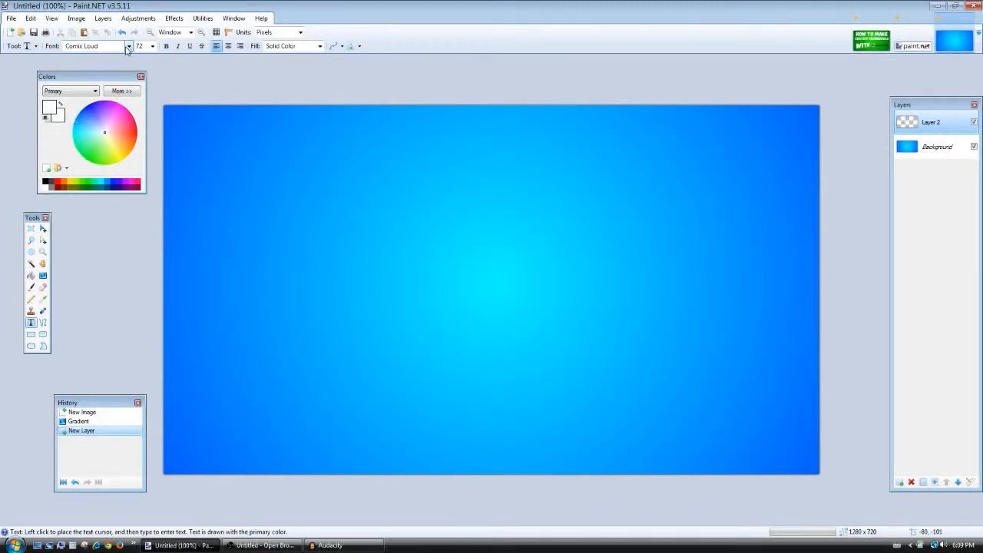
pyautogui.click(129, 46)
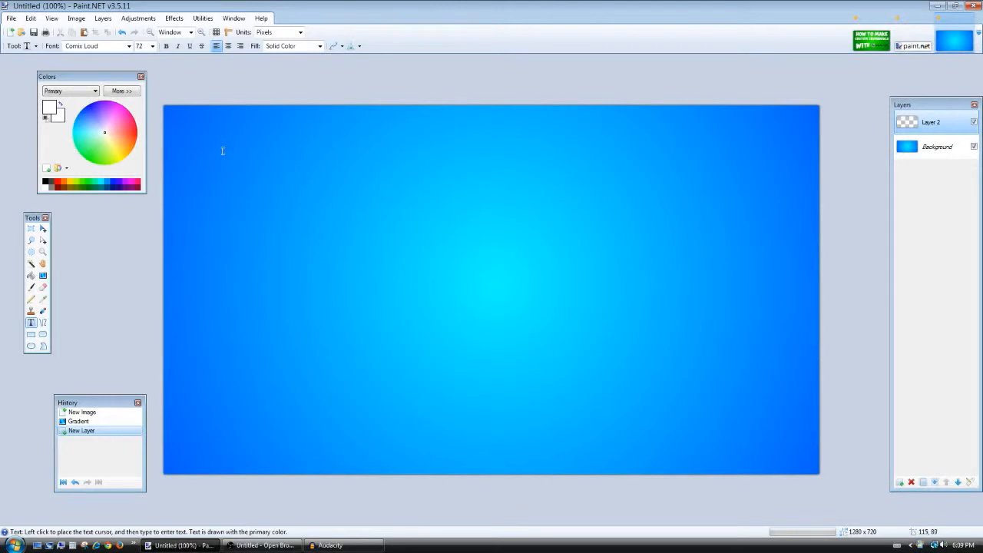
# Write 'HOW TO MAKE' in large white letters across the top of the gradient.
pyautogui.write('HO')
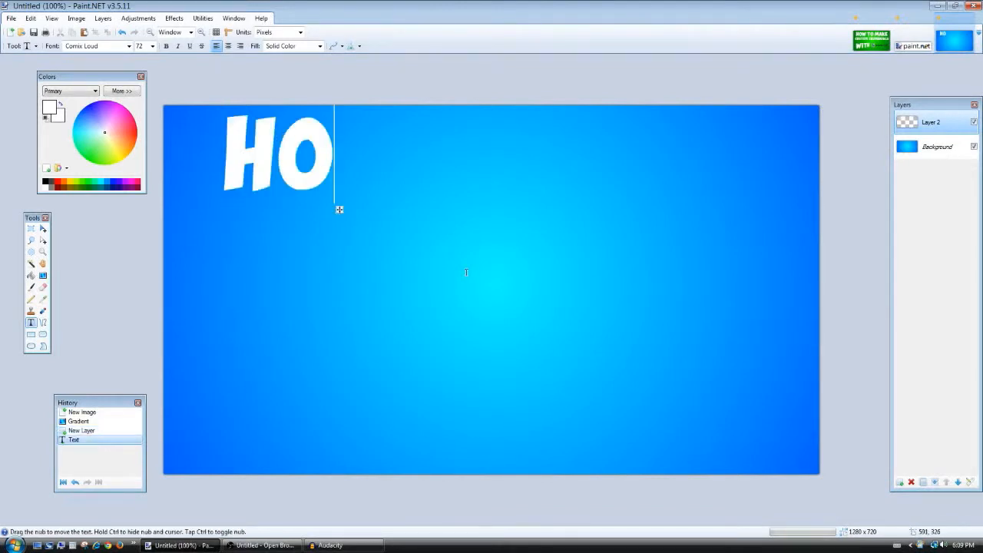
pyautogui.write('WTO MAKE')
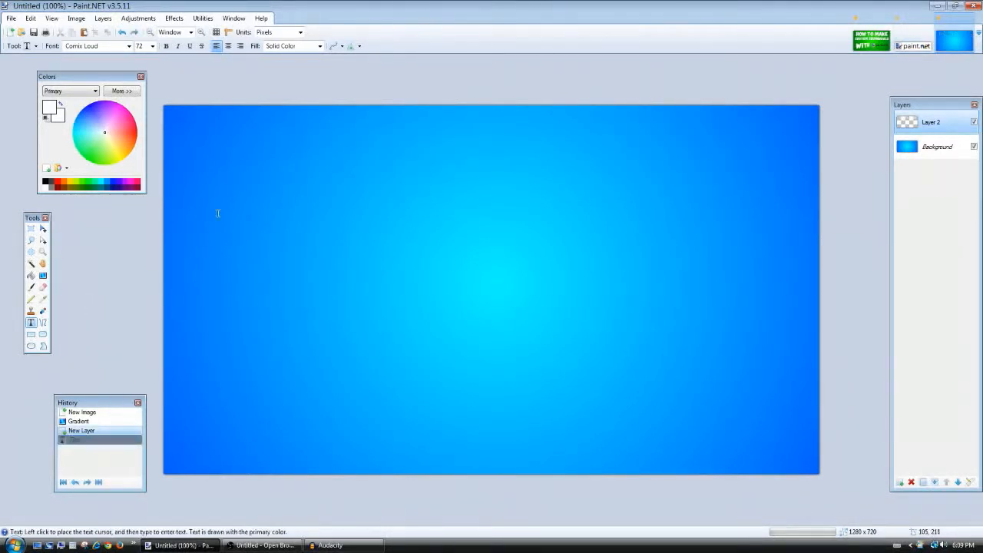
pyautogui.write('HOW TO MAK')
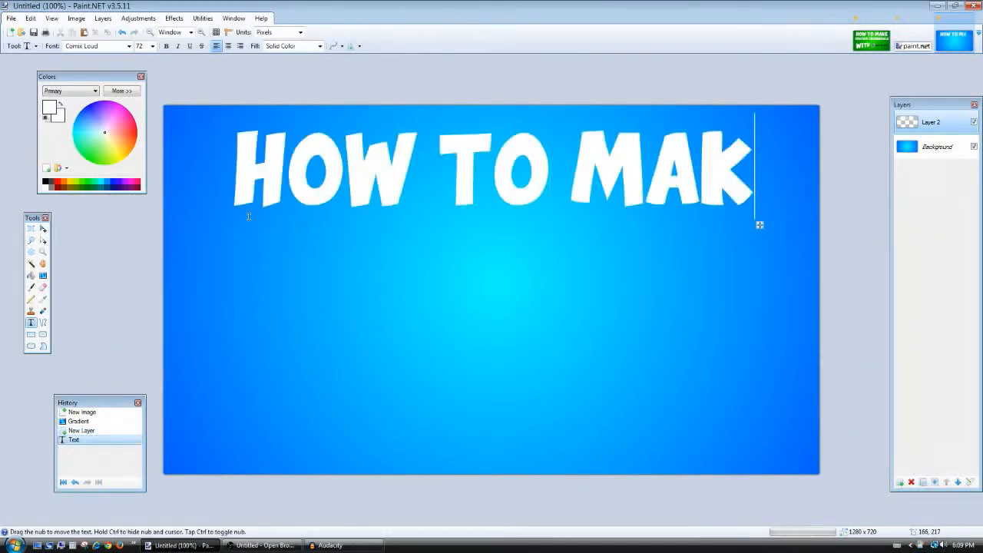
pyautogui.write('E')
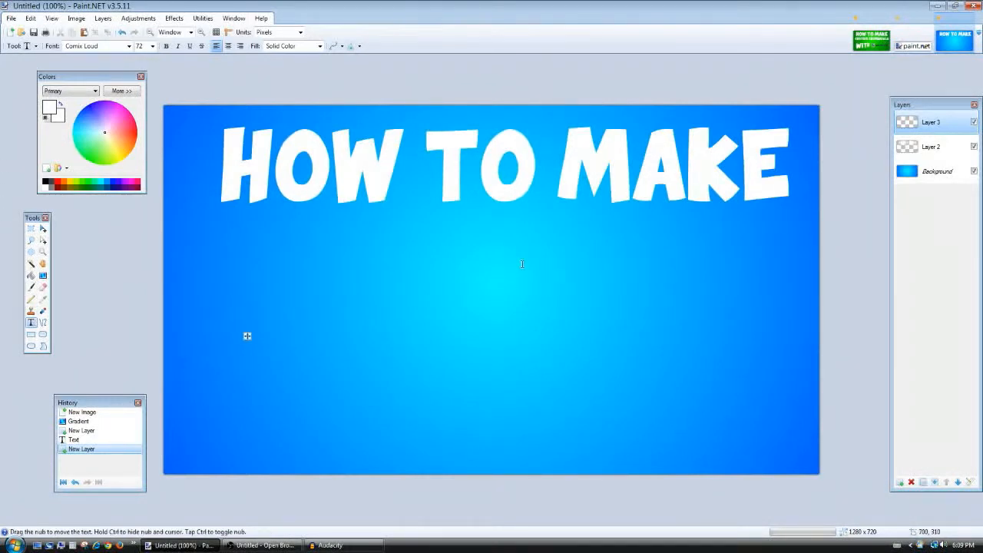
# Write 'CUSTOM THUMBNAILS' in white as the second line under the title.
pyautogui.write('CUS')
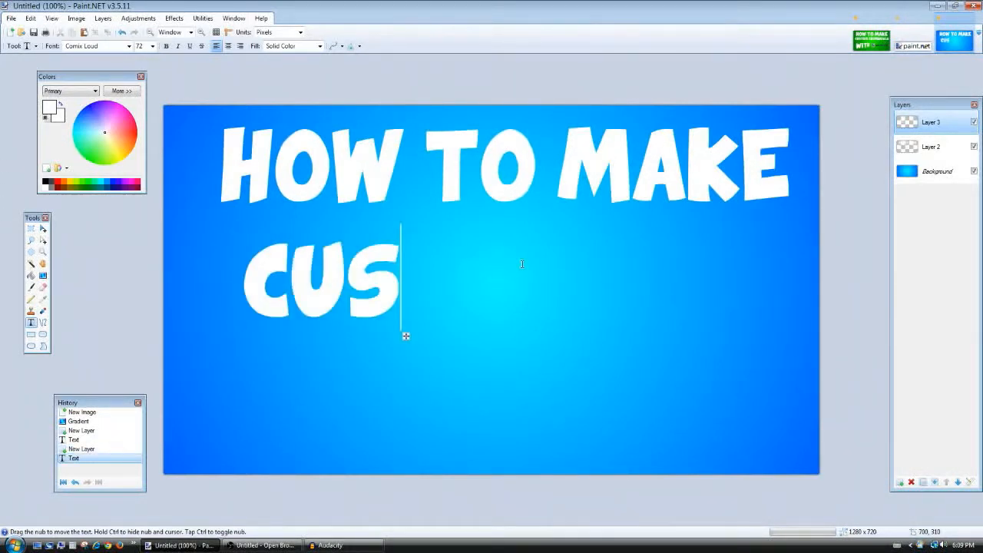
pyautogui.write('TOM TH')
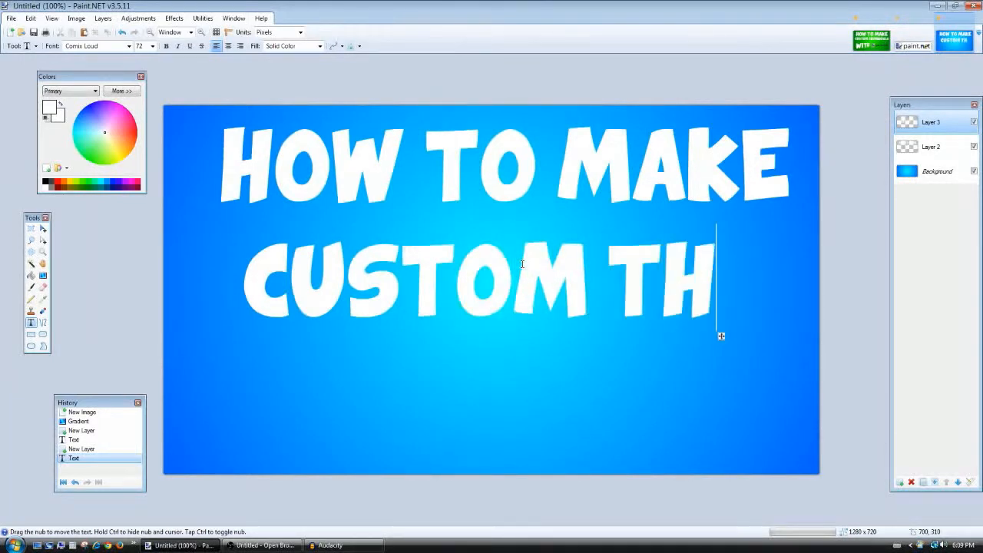
pyautogui.write('UN')
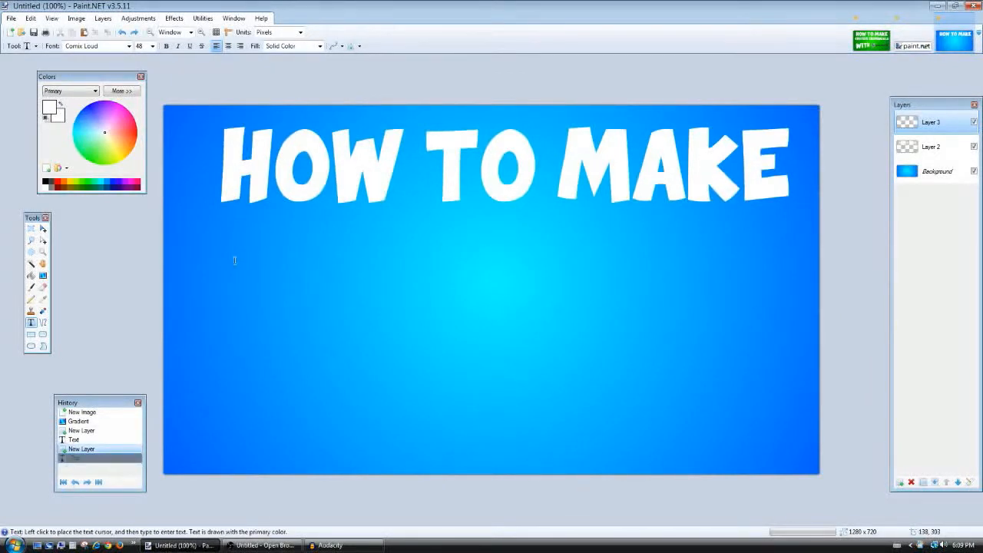
pyautogui.write('CUS')
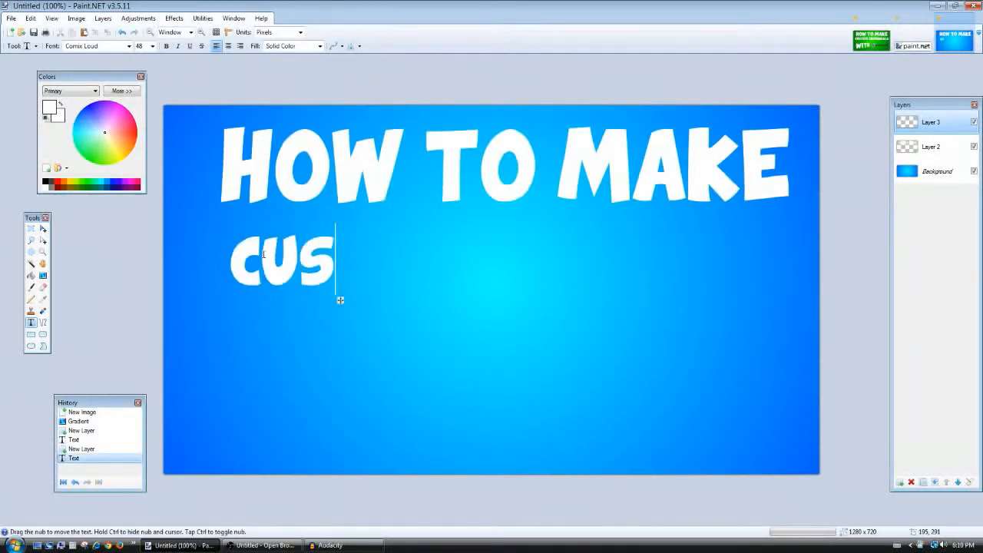
pyautogui.write('TOM')
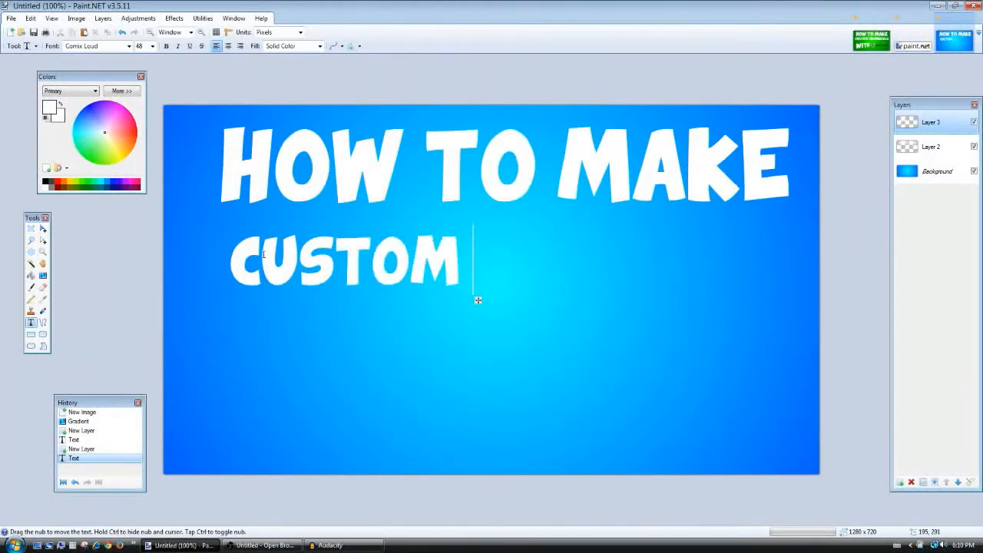
pyautogui.write('THUMBN')
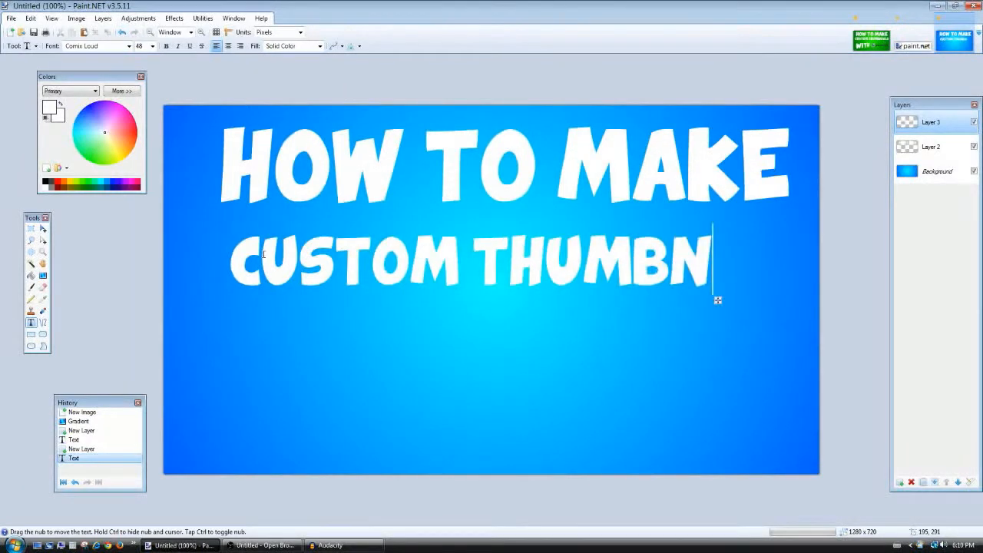
pyautogui.write('AILS')
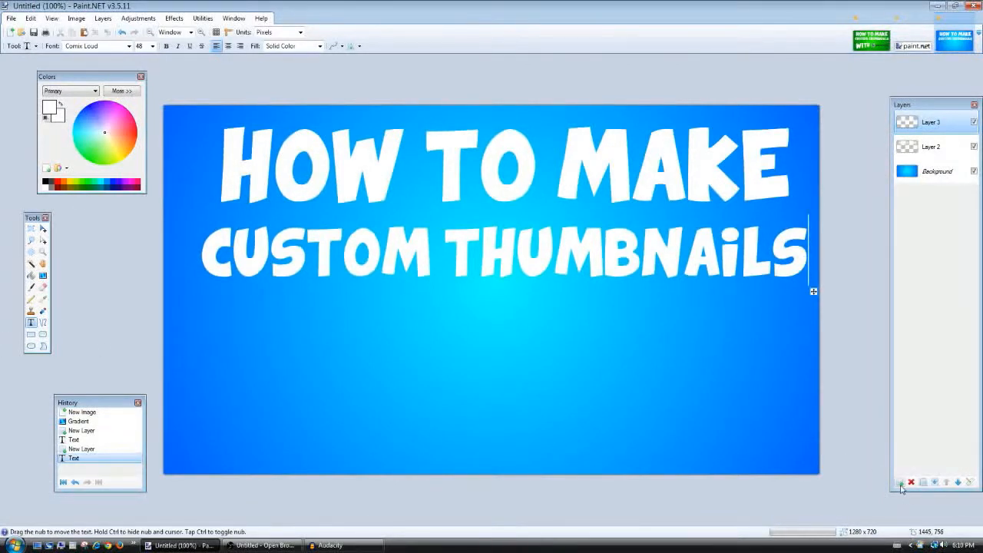
# Add a new layer for the next line of text.
pyautogui.click(900, 482)
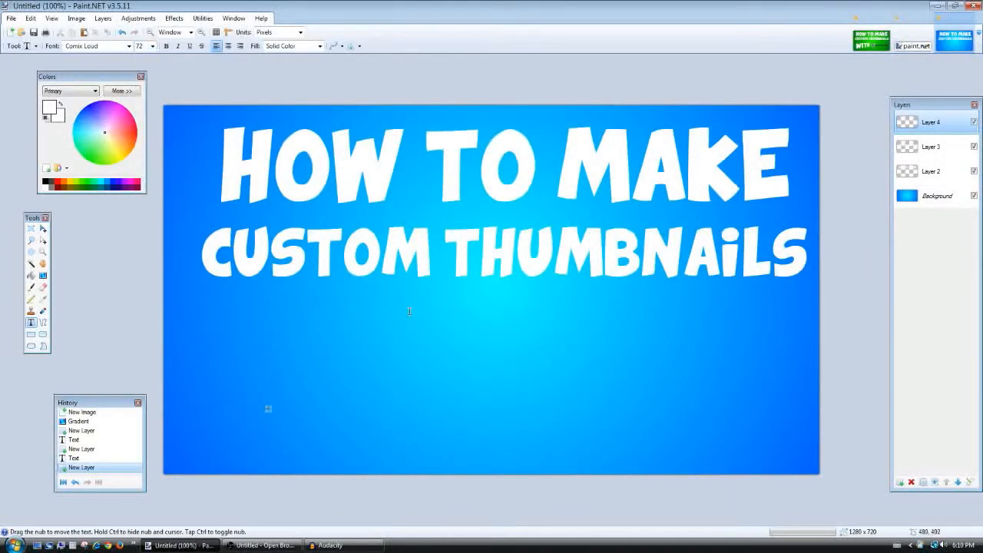
# Write 'WiTH' in white as a third line below CUSTOM THUMBNAILS, then reach the Layers menu.
pyautogui.write('WiT')
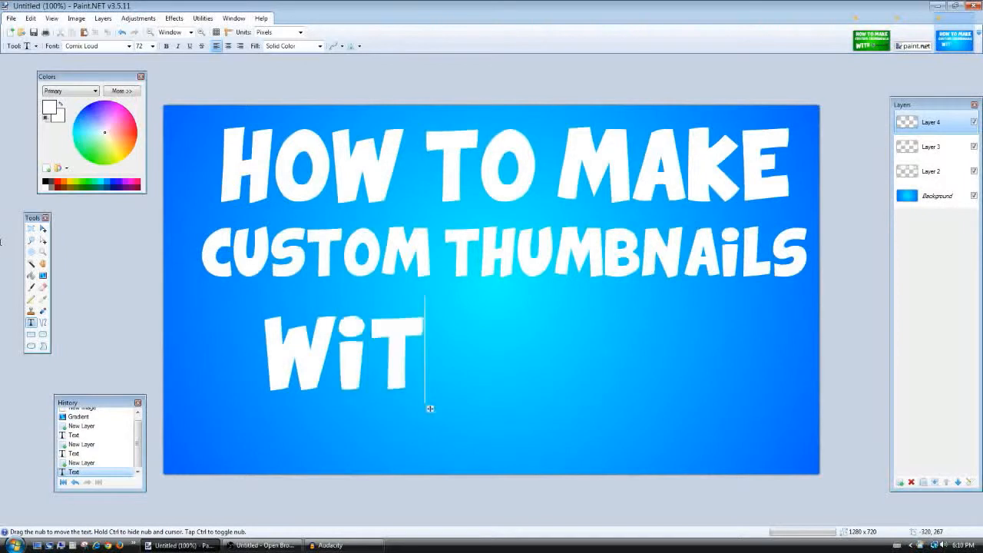
pyautogui.write('H')
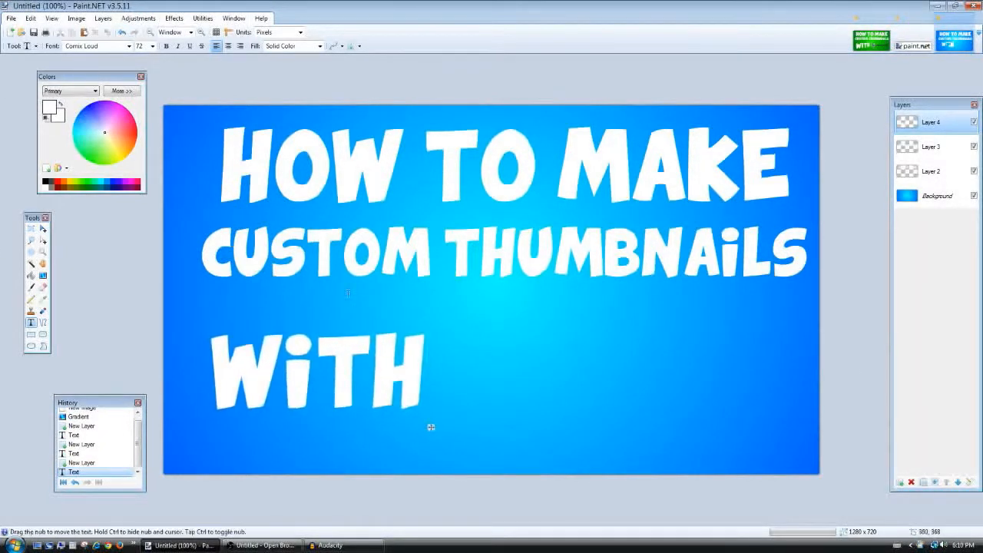
pyautogui.click(101, 19)
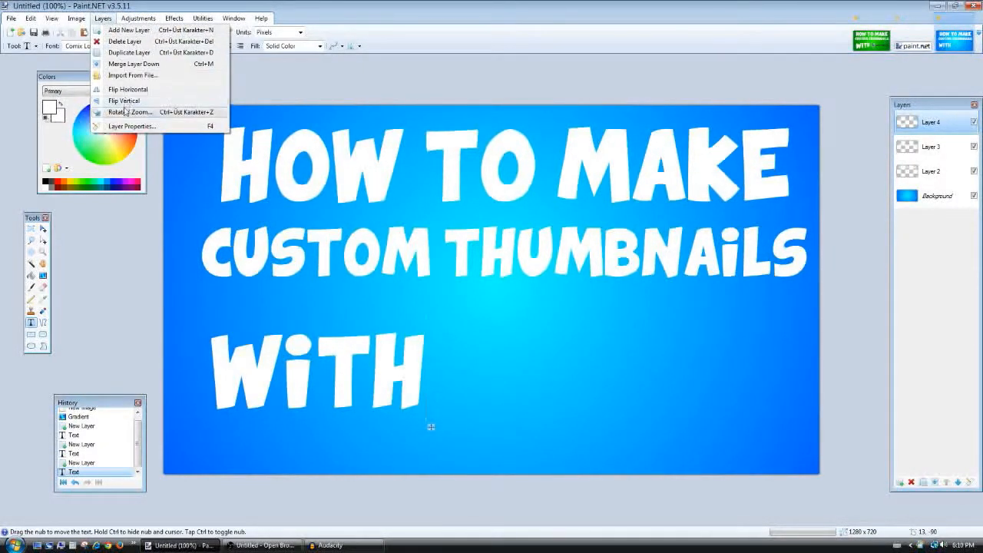
# Use Rotate / Zoom to tilt the WiTH layer at a slight upward angle and apply it.
pyautogui.click(126, 113)
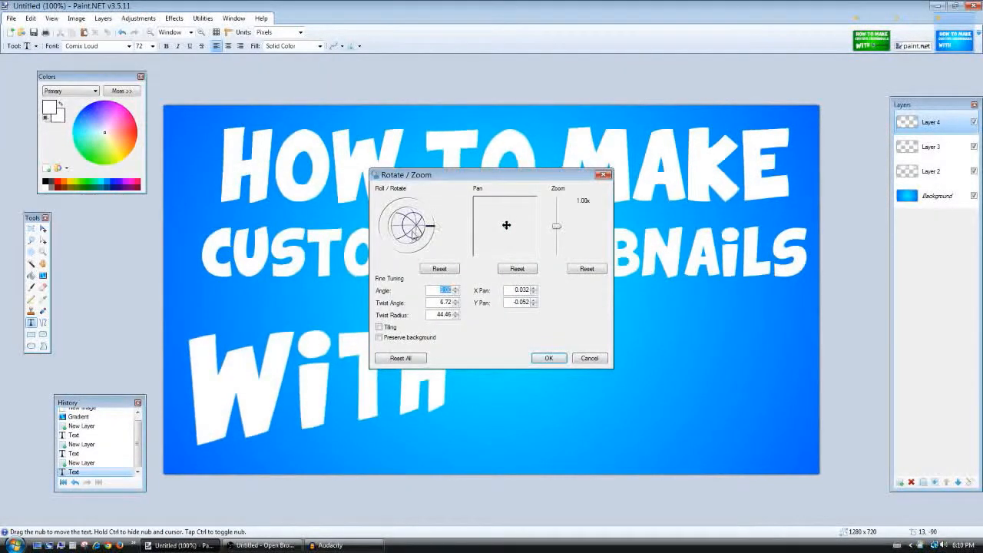
pyautogui.click(439, 267)
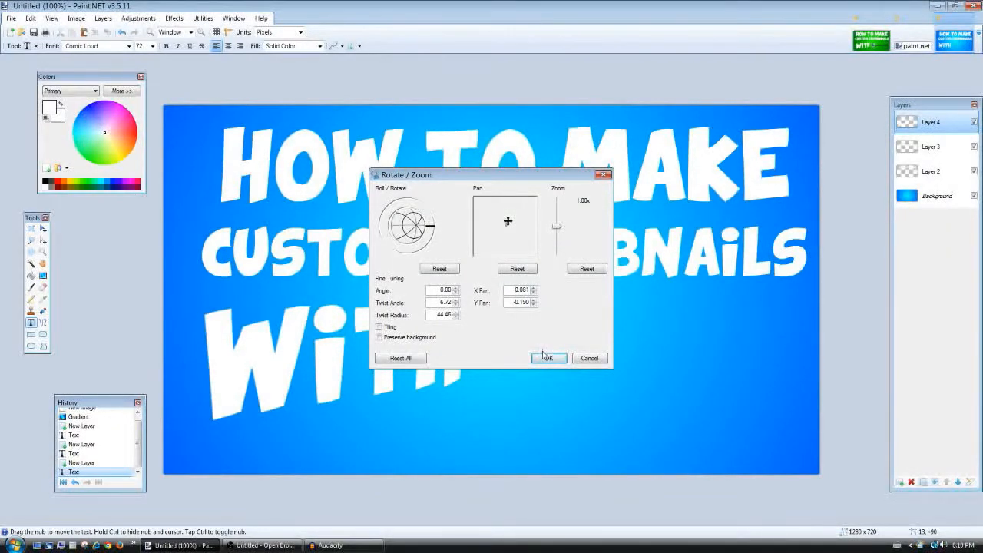
pyautogui.click(547, 358)
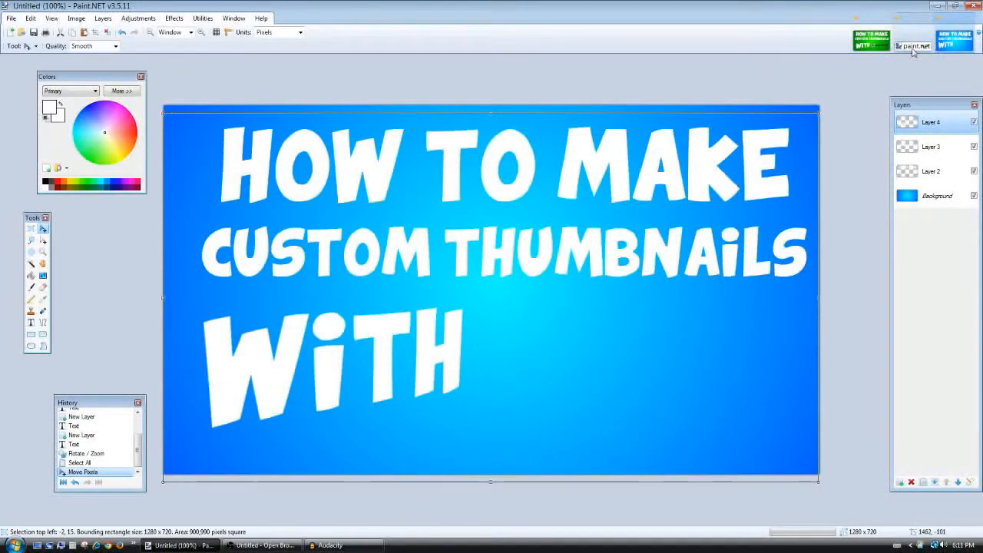
pyautogui.moveTo(394, 328)
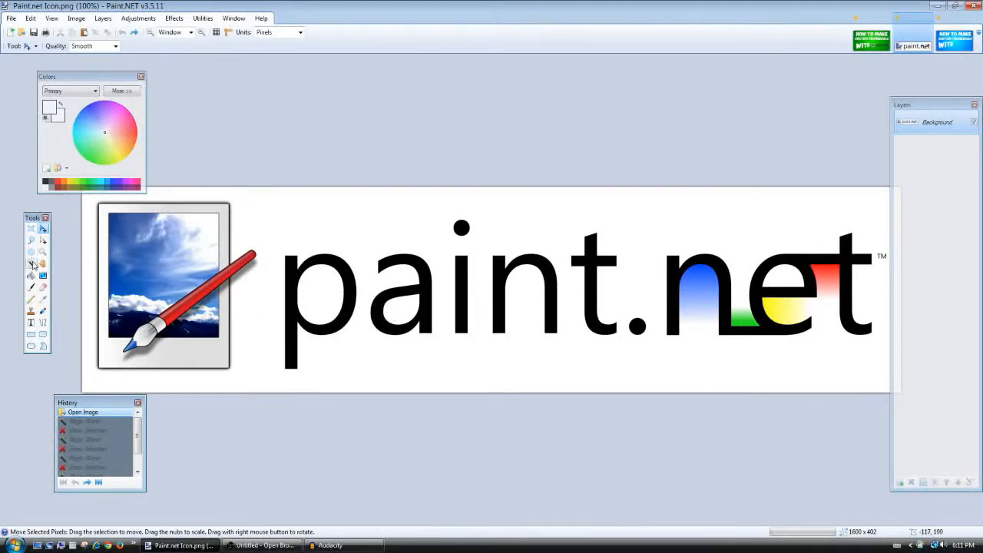
pyautogui.moveTo(848, 354)
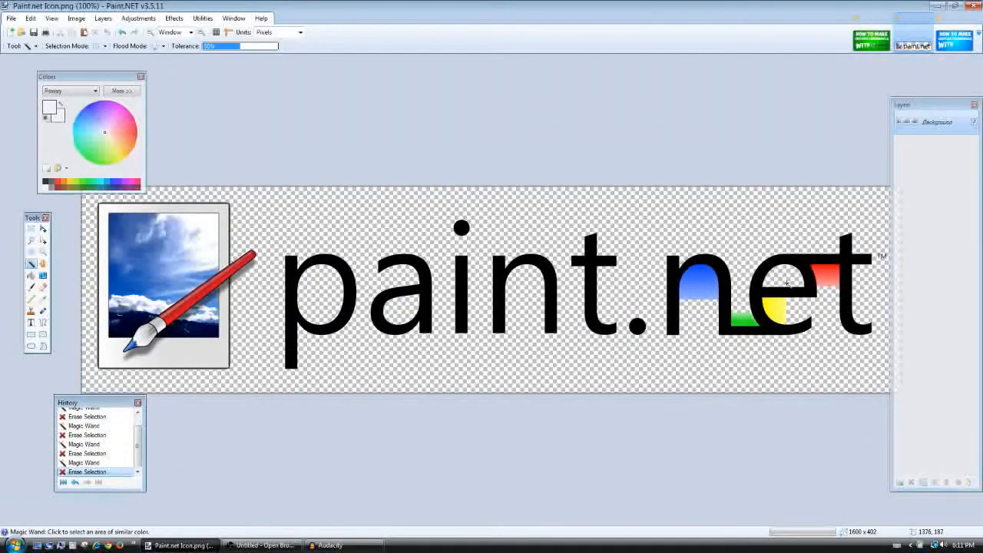
# Select and copy the cut-out paint.net logo with its background made transparent.
pyautogui.press('ctrl+a')
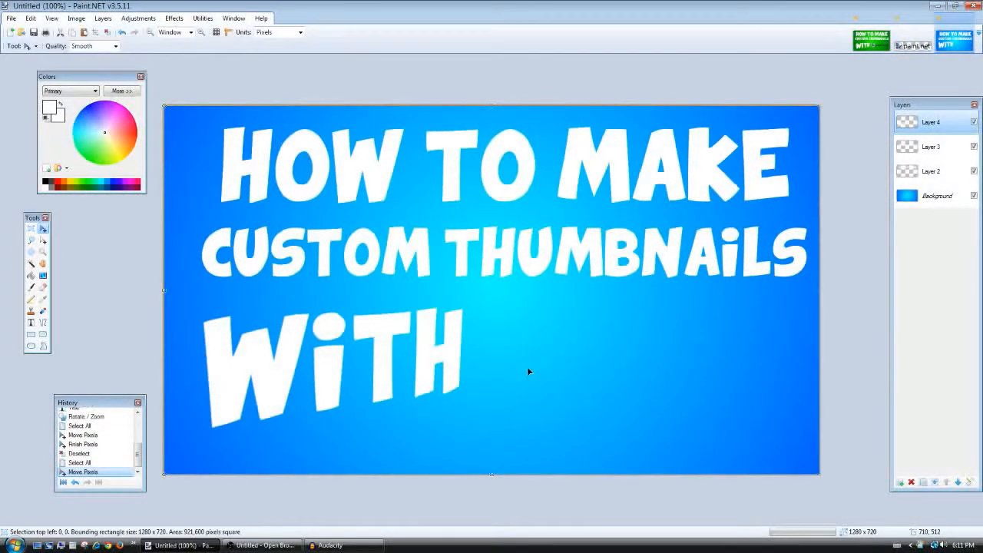
# Paste the logo keeping the canvas size and drag it to the right of WiTH.
pyautogui.press('ctrl+v')
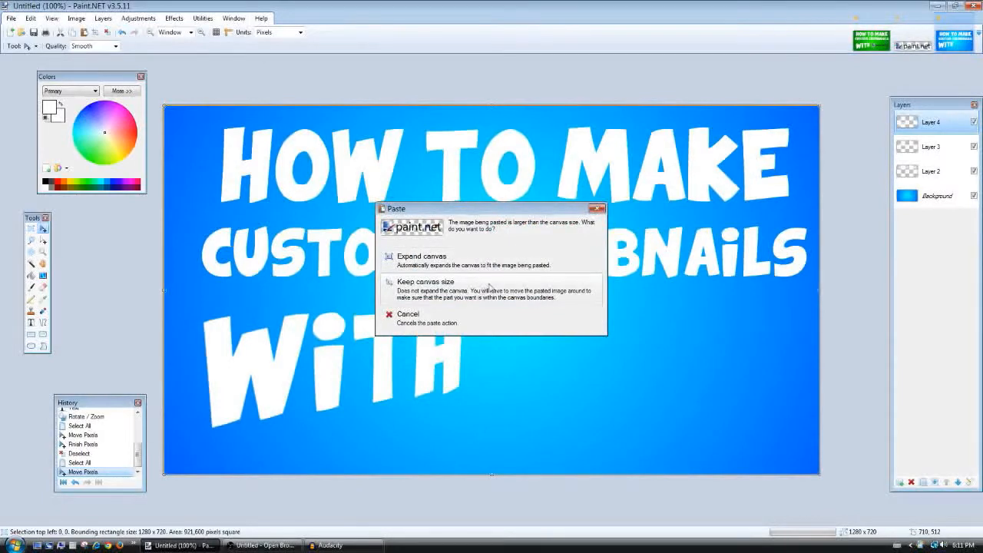
pyautogui.click(424, 281)
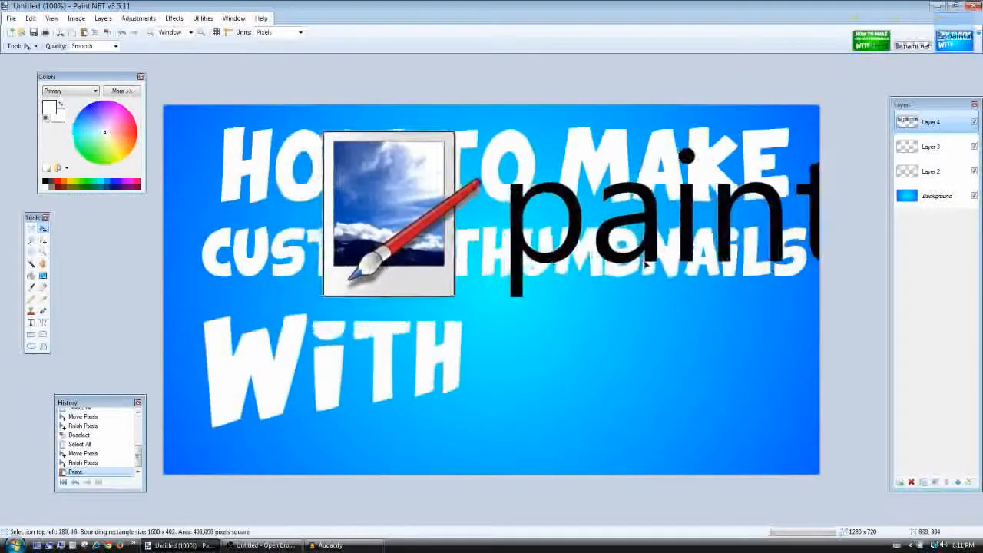
pyautogui.moveTo(384, 215); pyautogui.dragTo(581, 381)
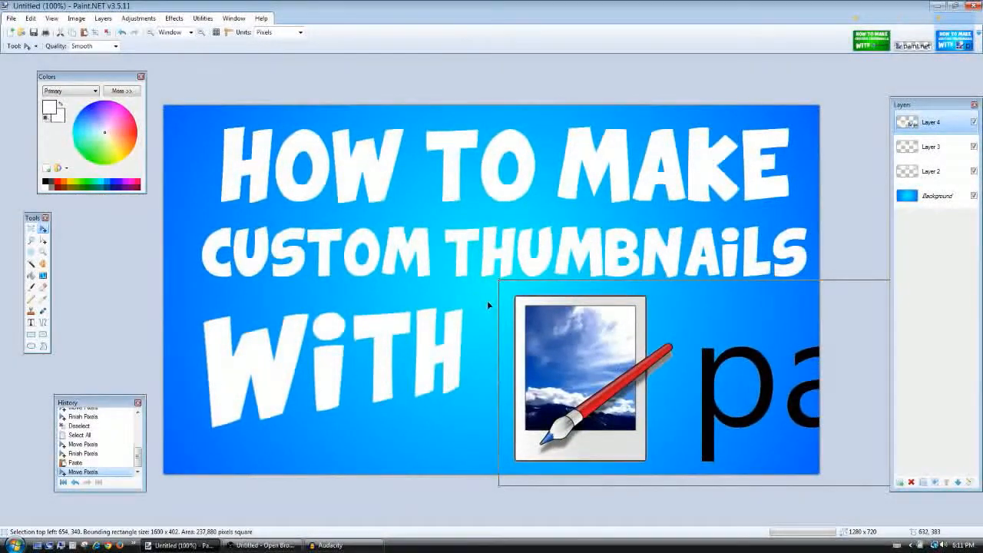
pyautogui.moveTo(498, 276)
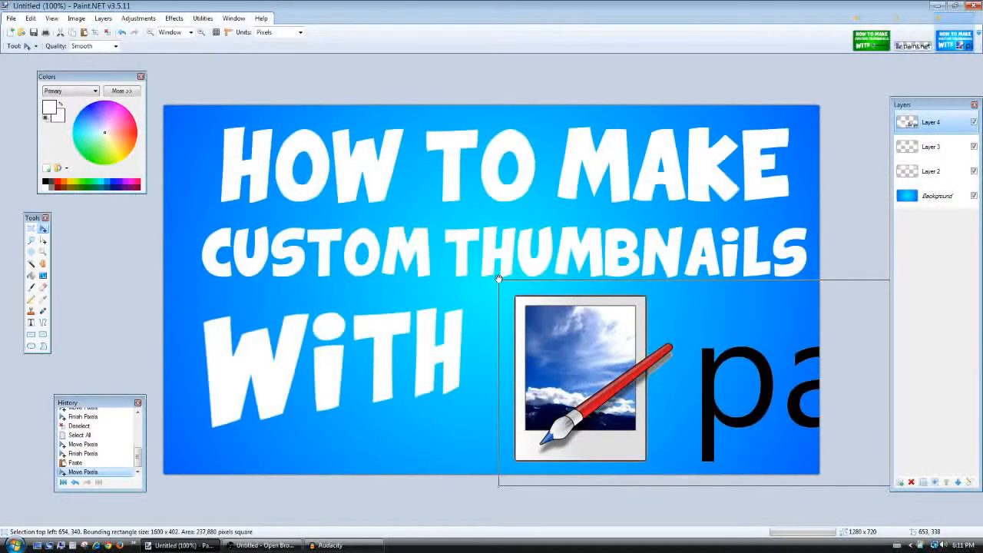
pyautogui.moveTo(499, 280)
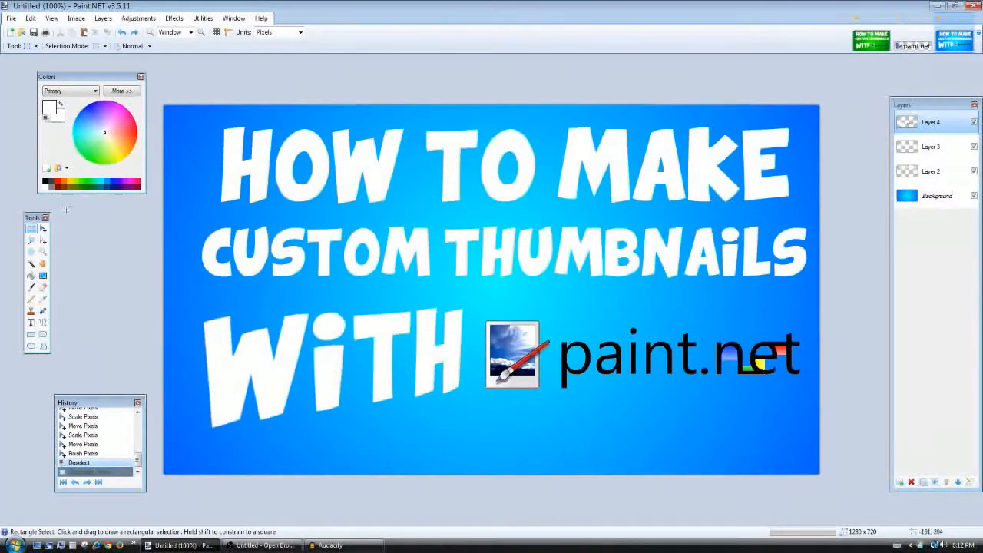
pyautogui.moveTo(190, 360)
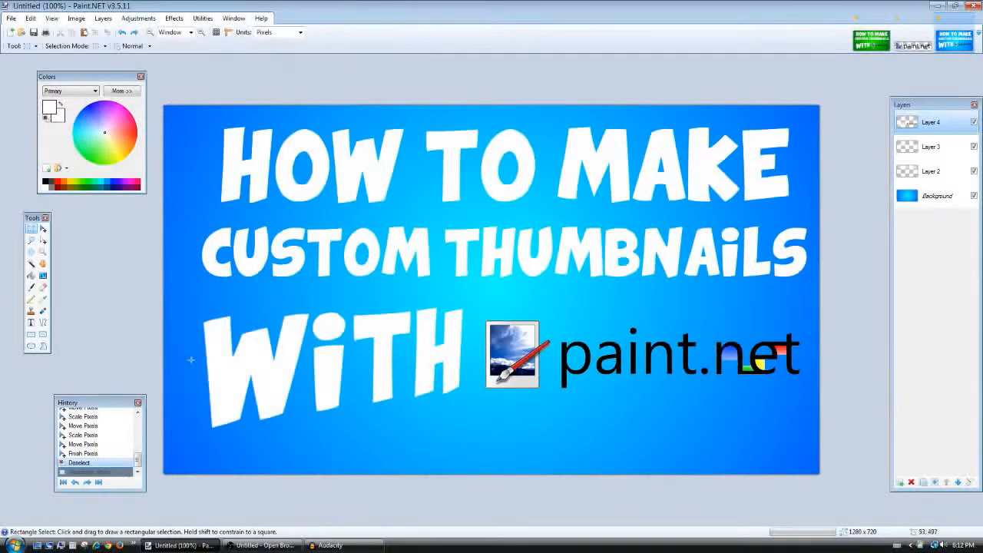
pyautogui.moveTo(592, 501)
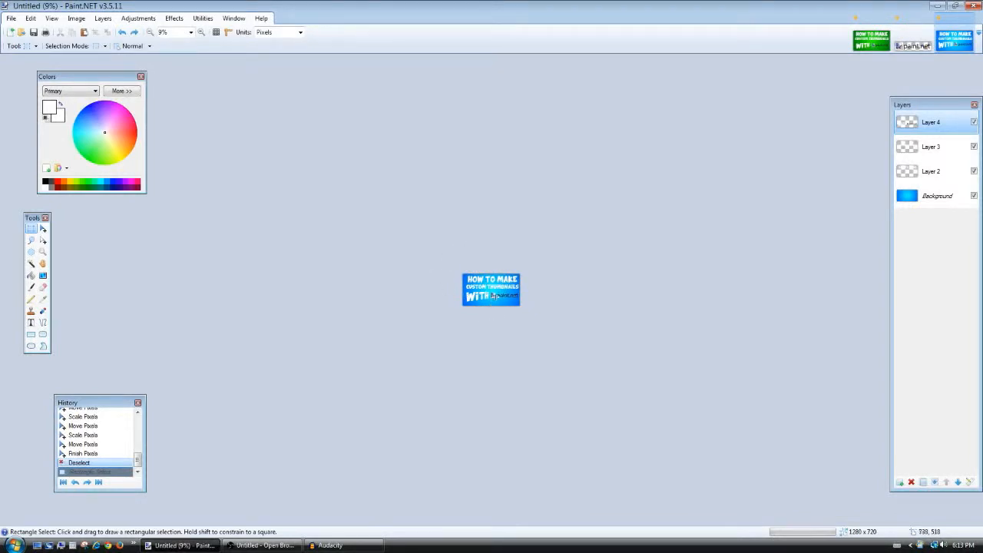
pyautogui.moveTo(526, 309)
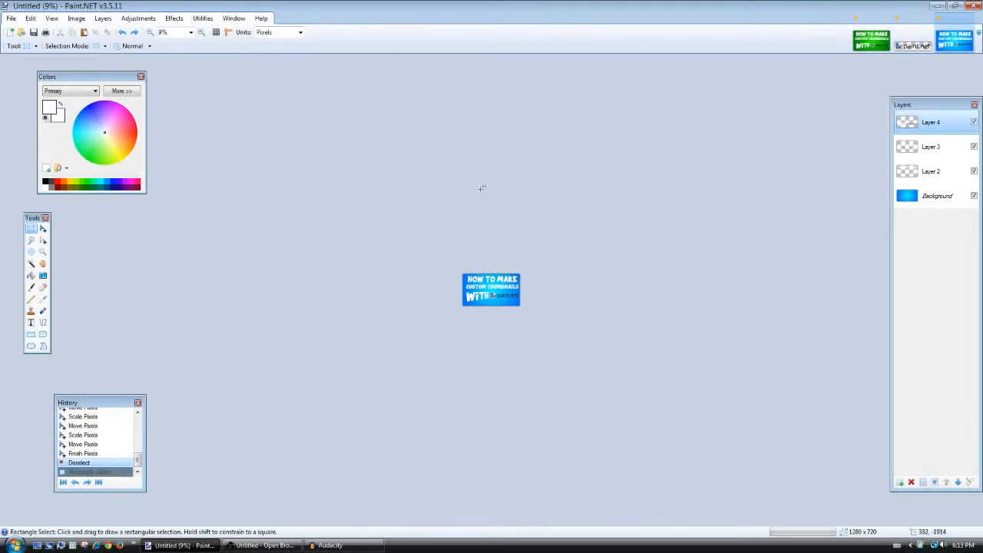
pyautogui.moveTo(583, 306)
pyautogui.write('99')
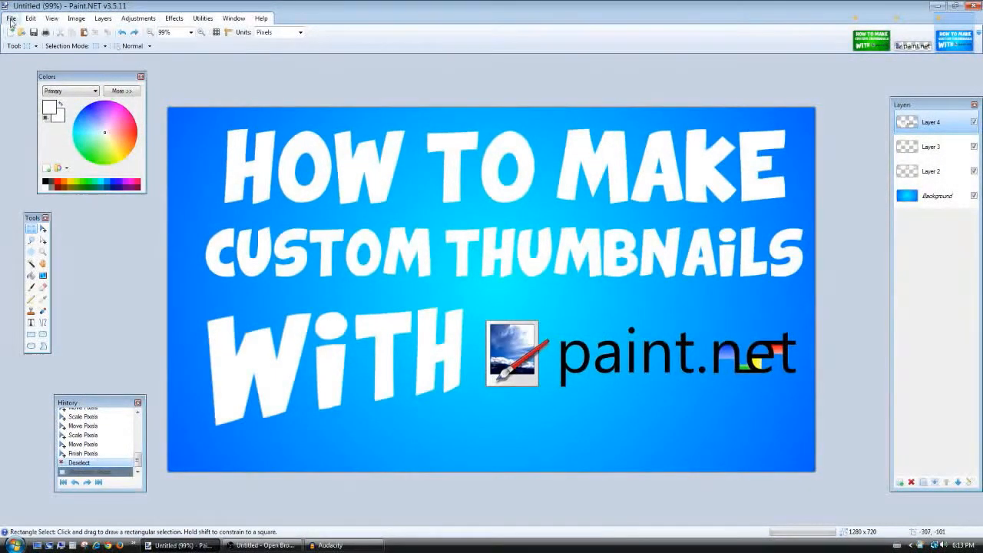
pyautogui.moveTo(292, 80)
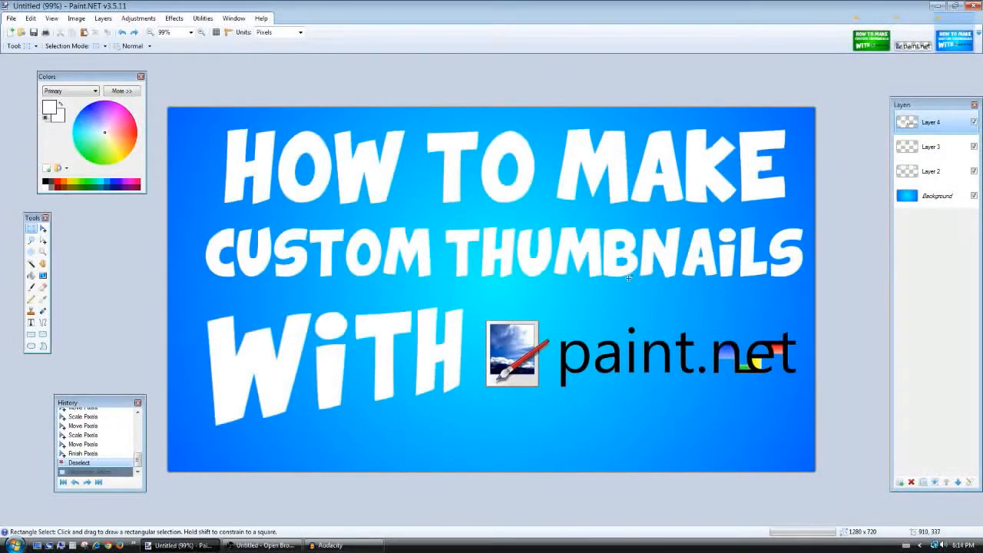
pyautogui.moveTo(290, 435)
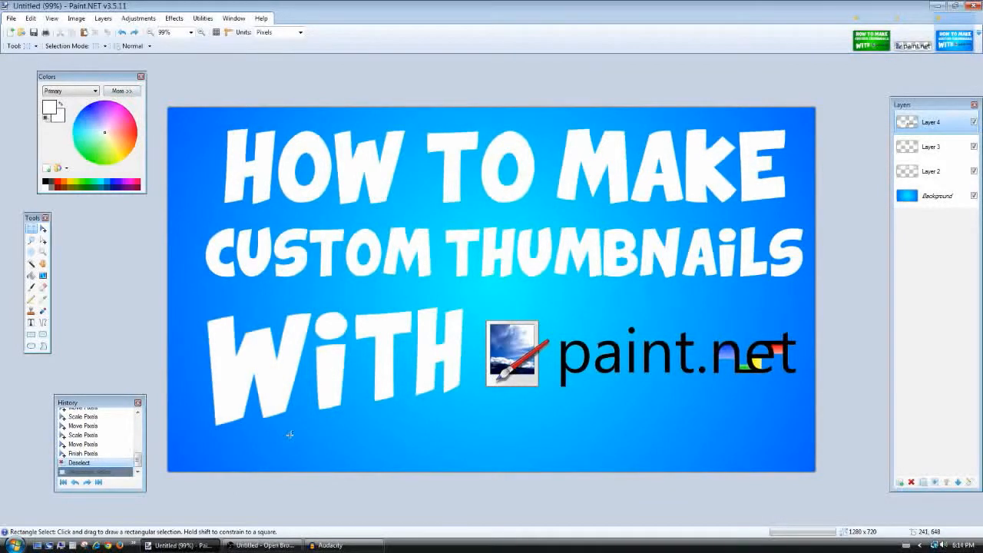